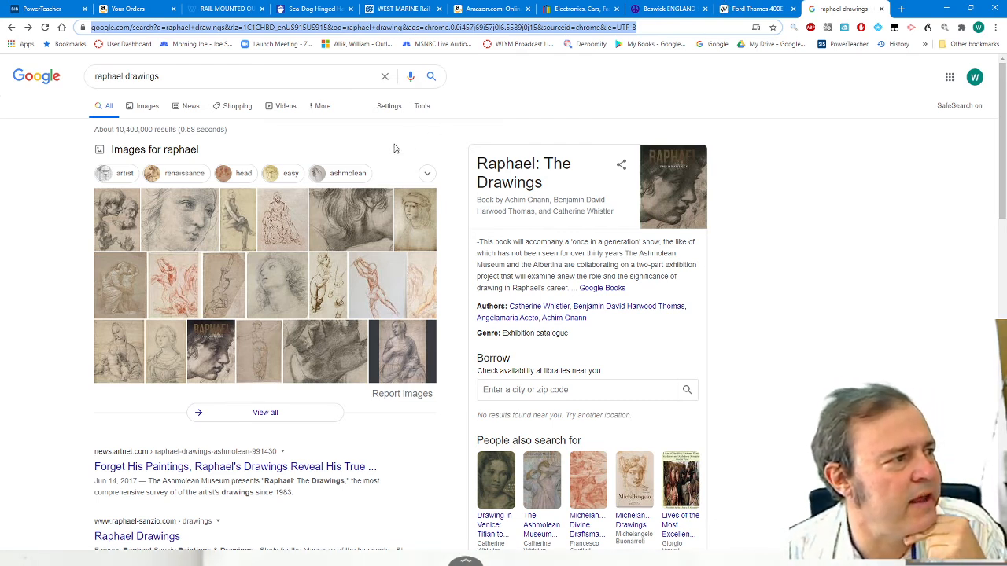
{"action": "mouse_move", "coordinate": [321, 245]}
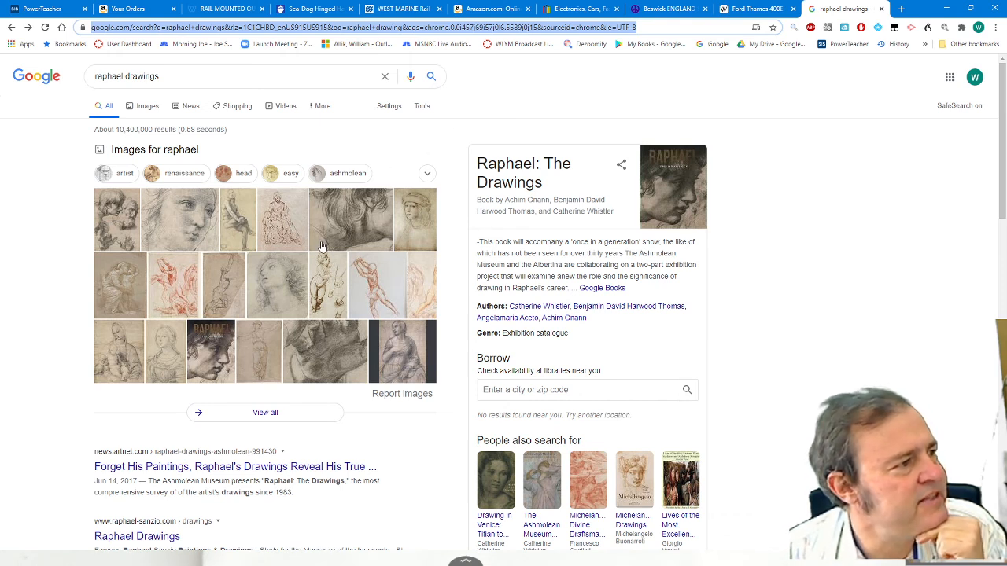
{"action": "mouse_move", "coordinate": [318, 261]}
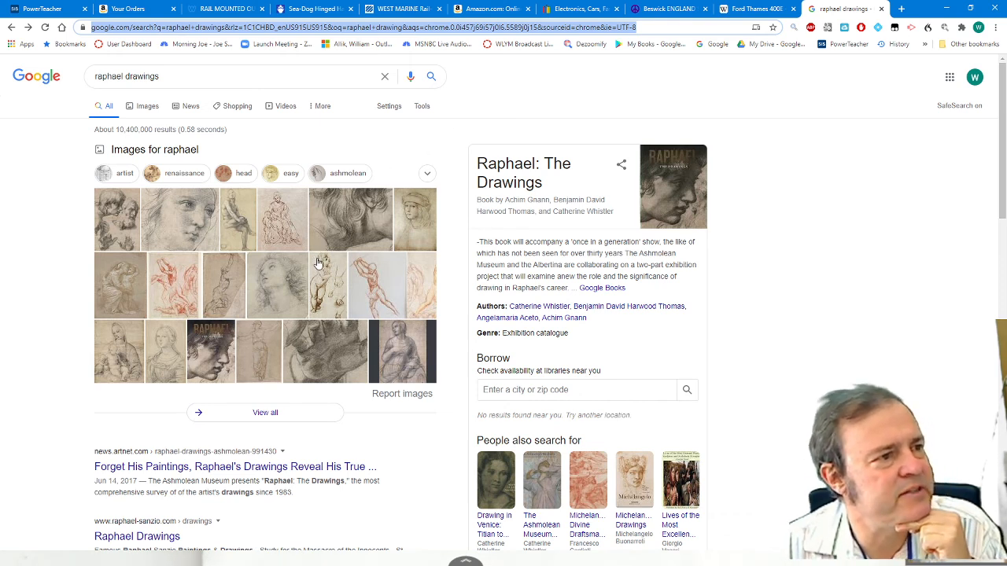
{"action": "mouse_move", "coordinate": [251, 223]}
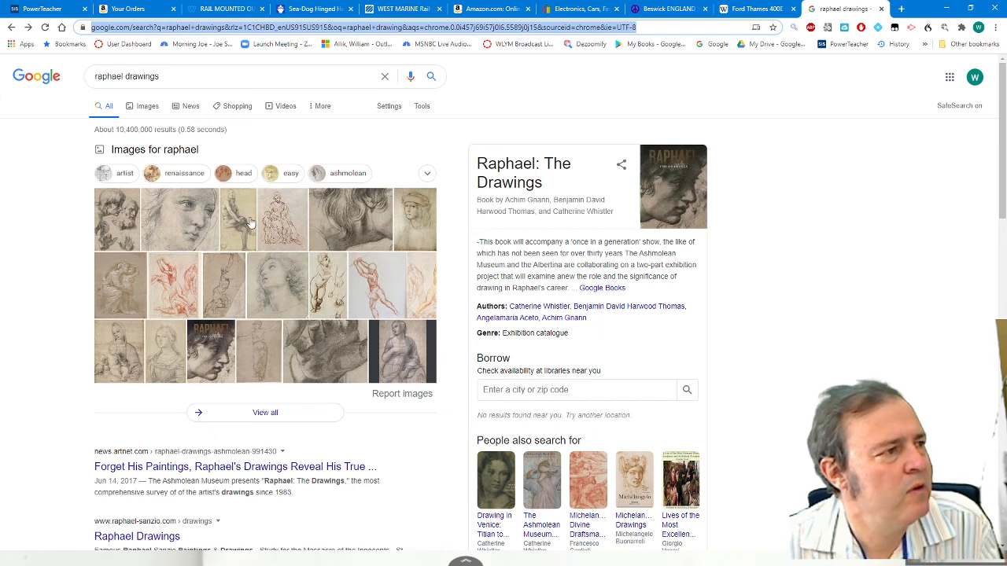
{"action": "mouse_move", "coordinate": [167, 150]}
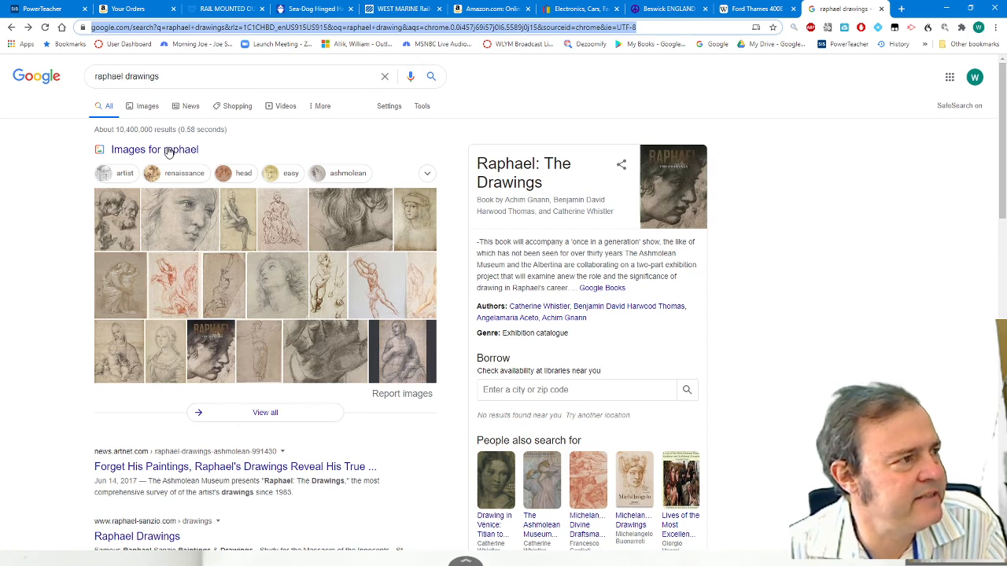
Browse Raphael image results, previewing the pencil head and the related red chalk head drawings
{"action": "left_click", "coordinate": [148, 106]}
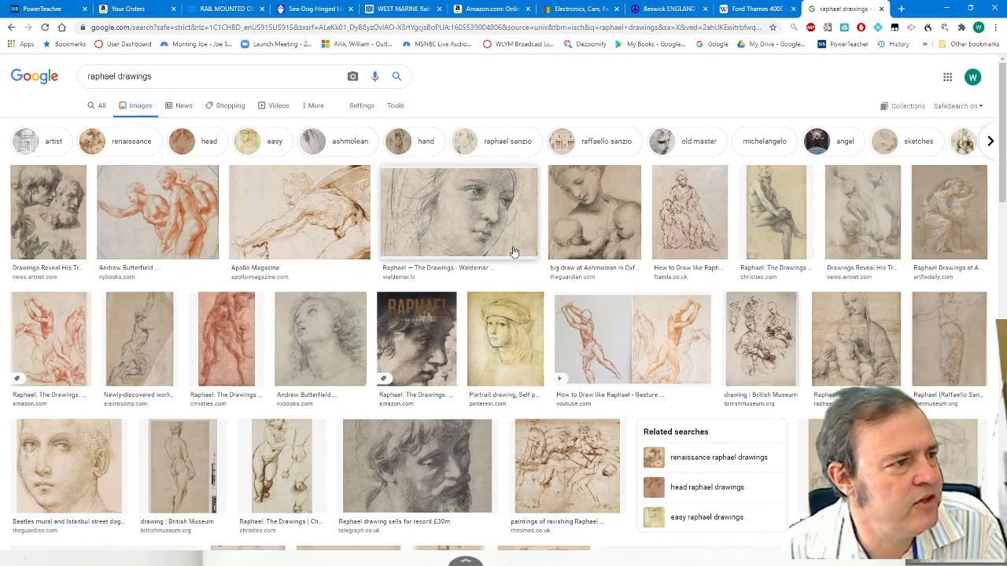
{"action": "mouse_move", "coordinate": [491, 231]}
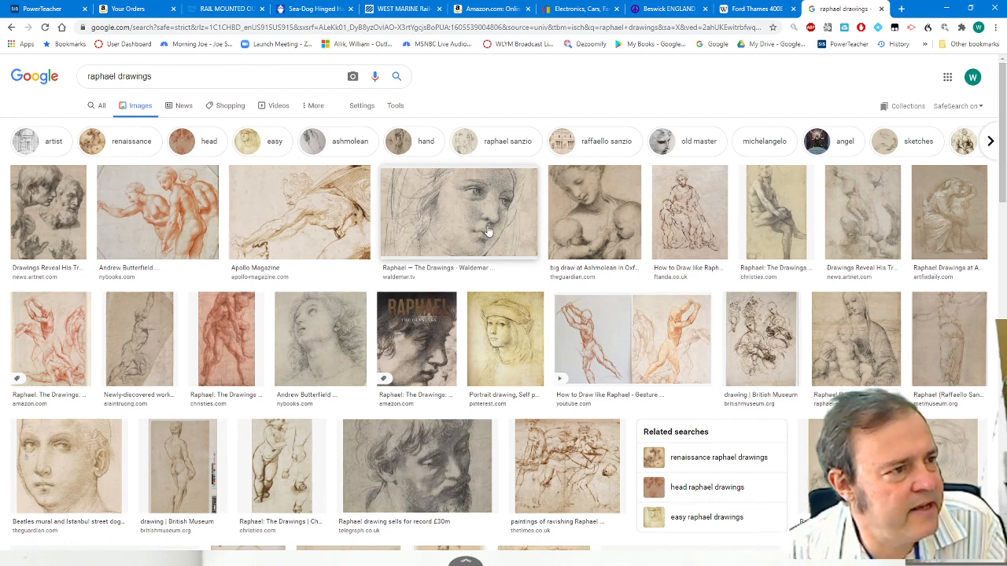
{"action": "left_click", "coordinate": [459, 212]}
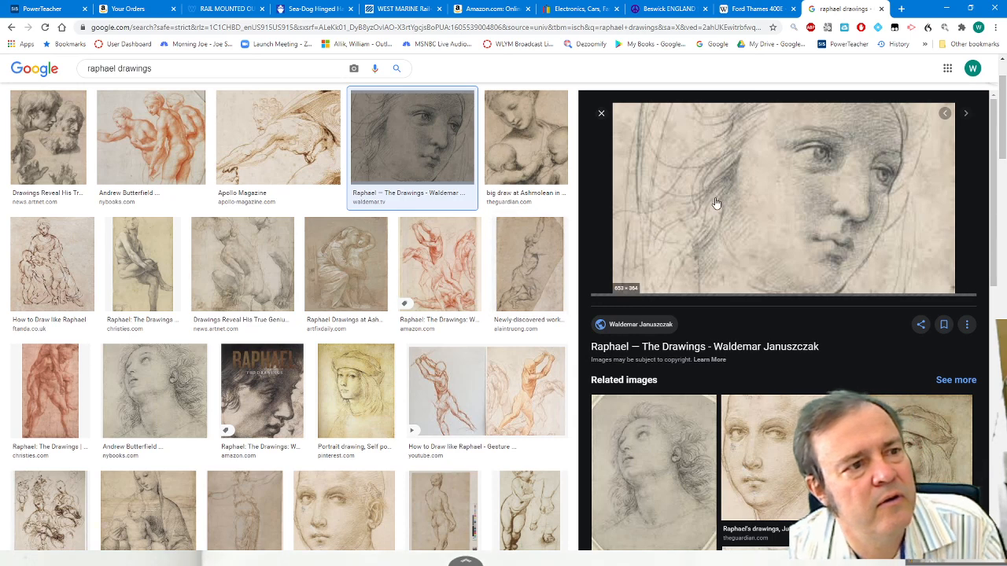
{"action": "mouse_move", "coordinate": [779, 474]}
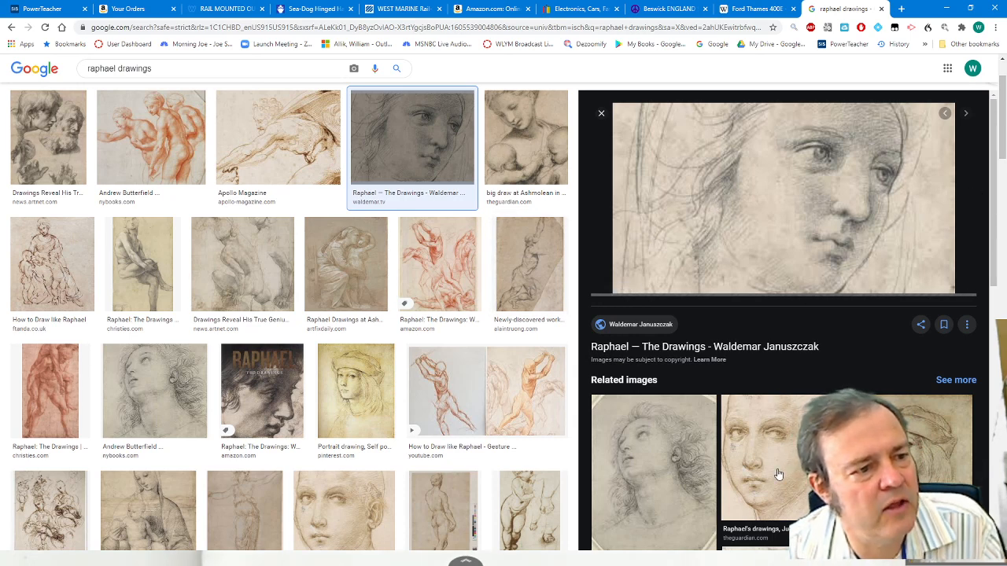
{"action": "left_click", "coordinate": [779, 473]}
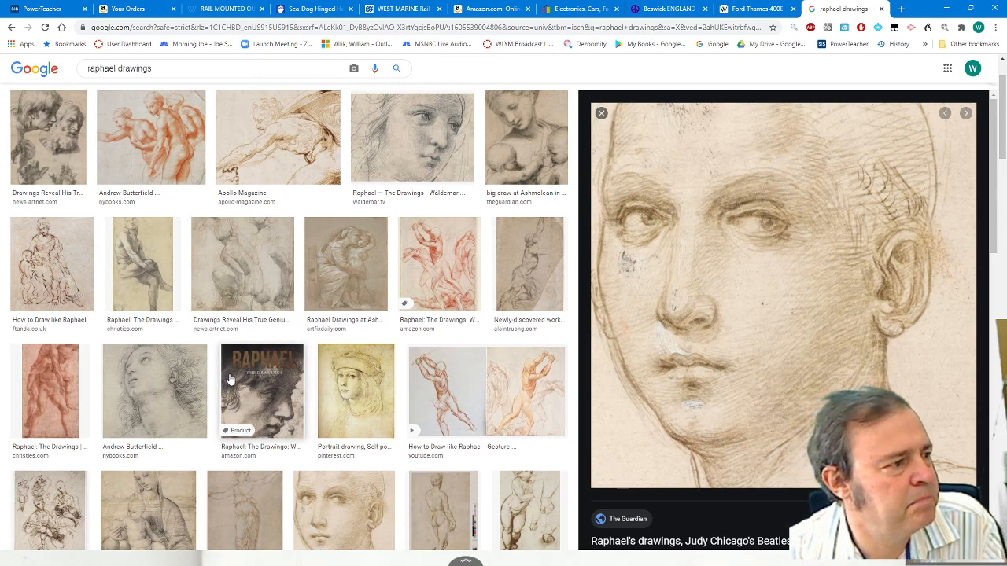
Preview the red chalk figure carrying a man and the nude figures study, then visit its NYRB source
{"action": "left_click", "coordinate": [51, 391]}
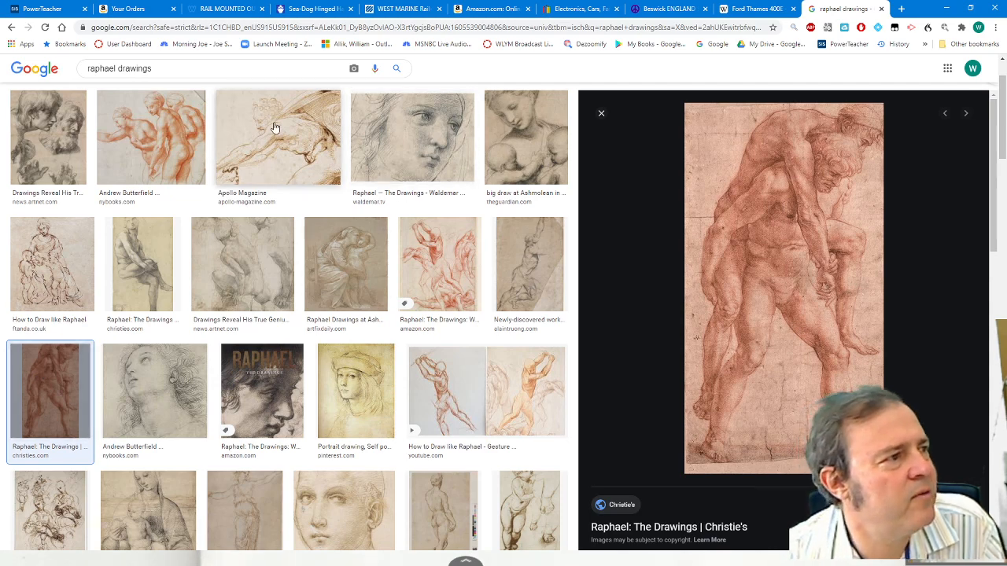
{"action": "left_click", "coordinate": [151, 137]}
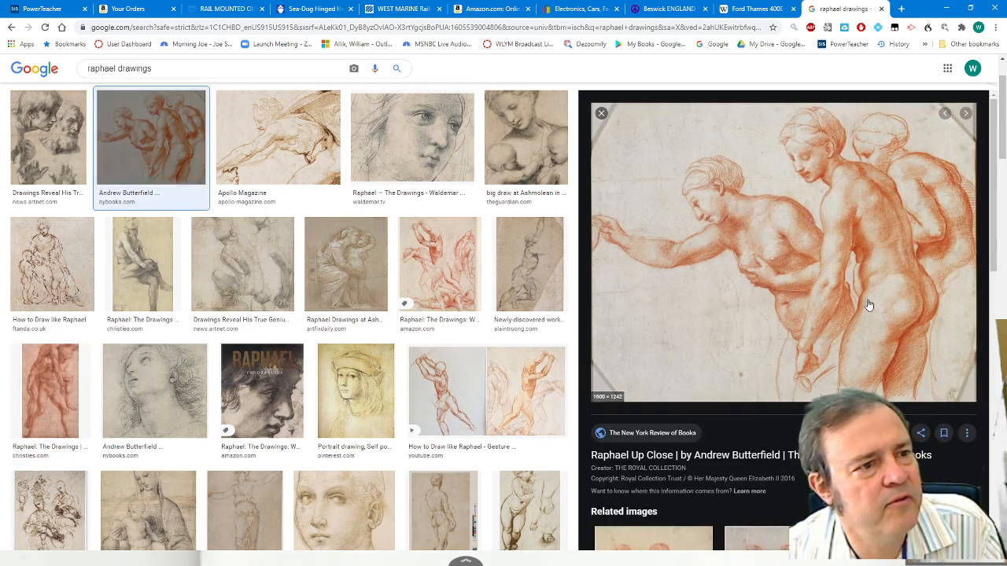
{"action": "left_click", "coordinate": [903, 9]}
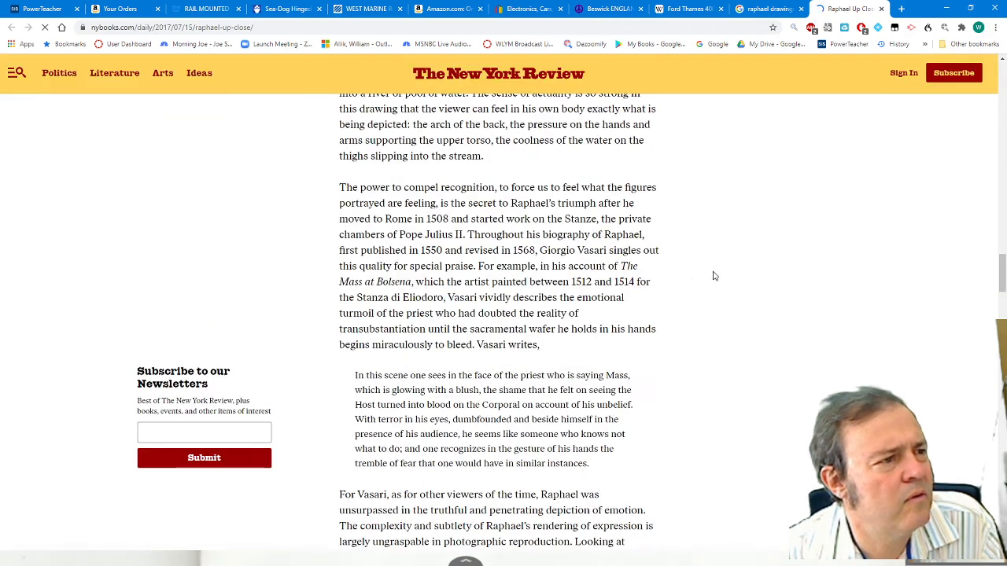
Read further into the 'Raphael Up Close' article and enlarge its drawing of a young man's head
{"action": "scroll", "scroll_direction": "down", "scroll_amount": 3}
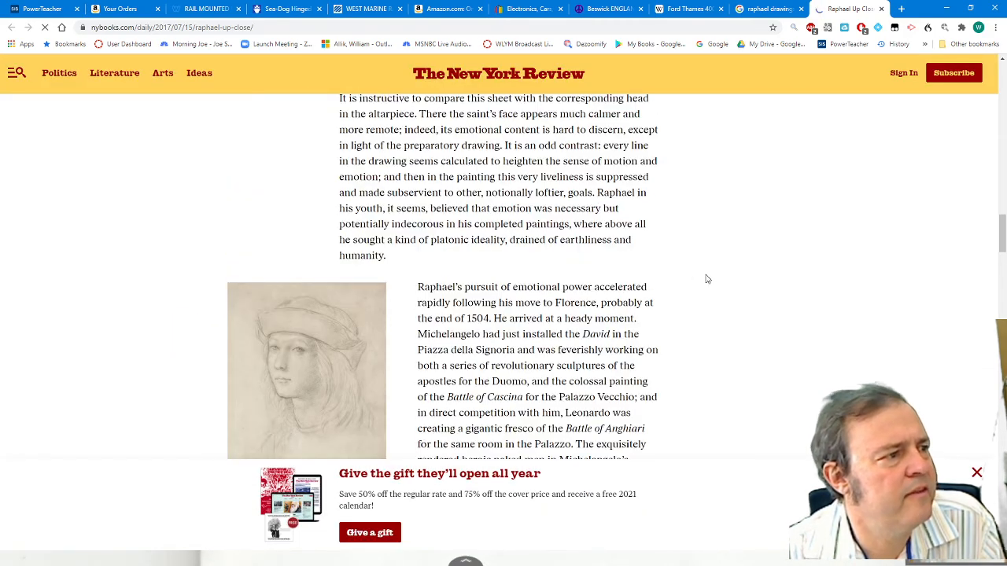
{"action": "left_click", "coordinate": [307, 370]}
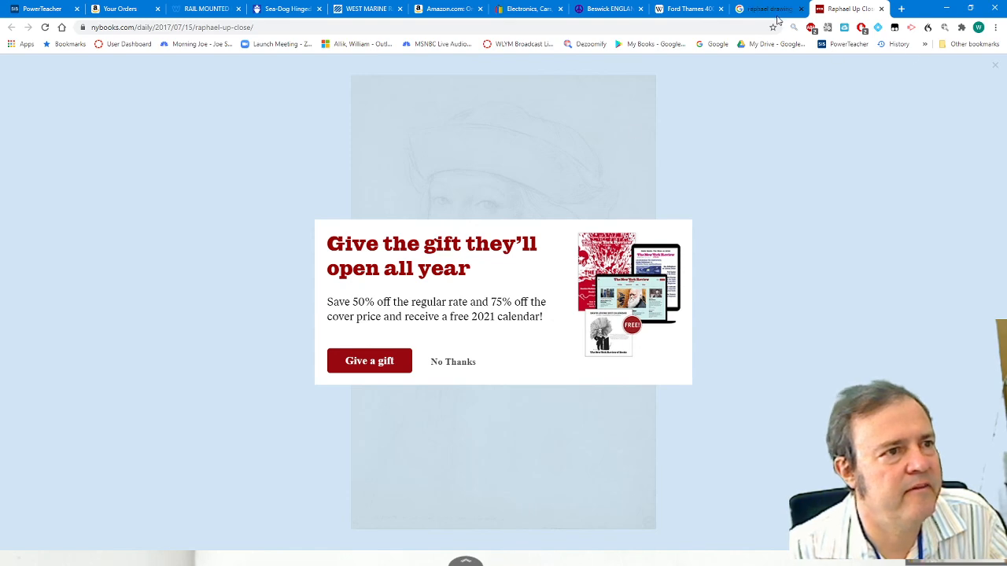
Return to the Raphael image results with the red chalk nude figures study previewed
{"action": "left_click", "coordinate": [768, 10]}
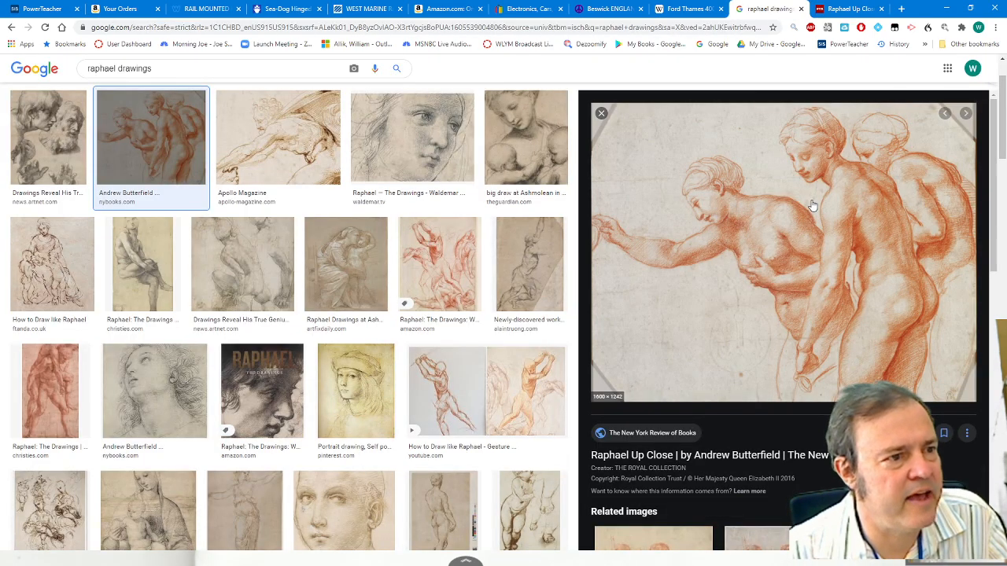
{"action": "mouse_move", "coordinate": [881, 195]}
{"action": "type", "text": "leonardo"}
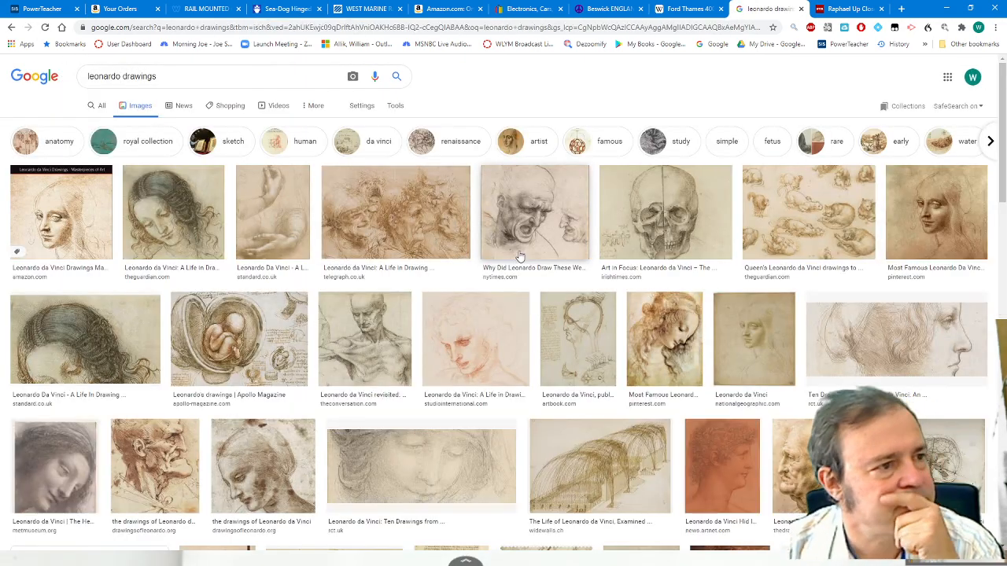
Preview Leonardo's grotesque shouting heads, the red chalk head, and the Royal Collection Trust profile head
{"action": "left_click", "coordinate": [533, 212]}
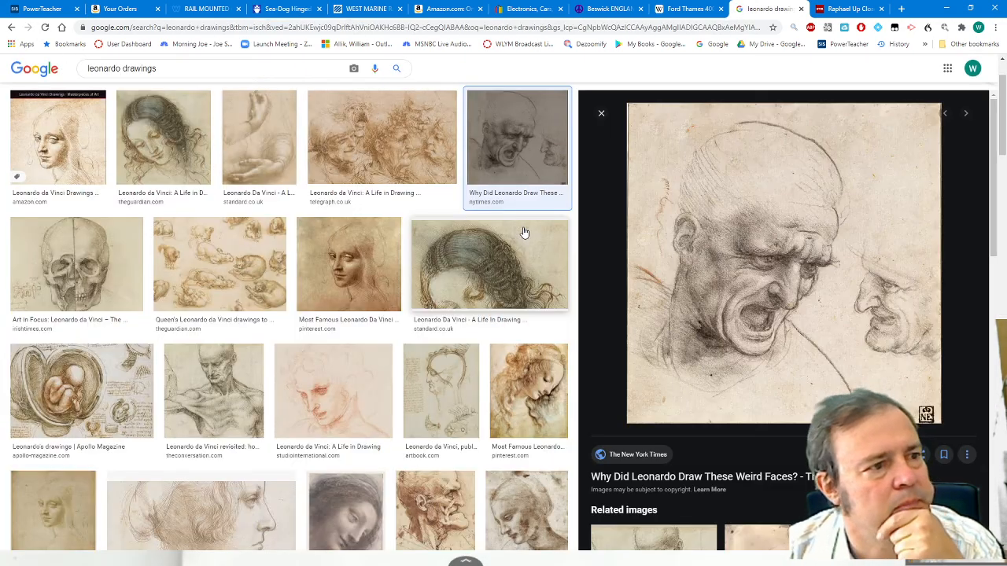
{"action": "mouse_move", "coordinate": [516, 237]}
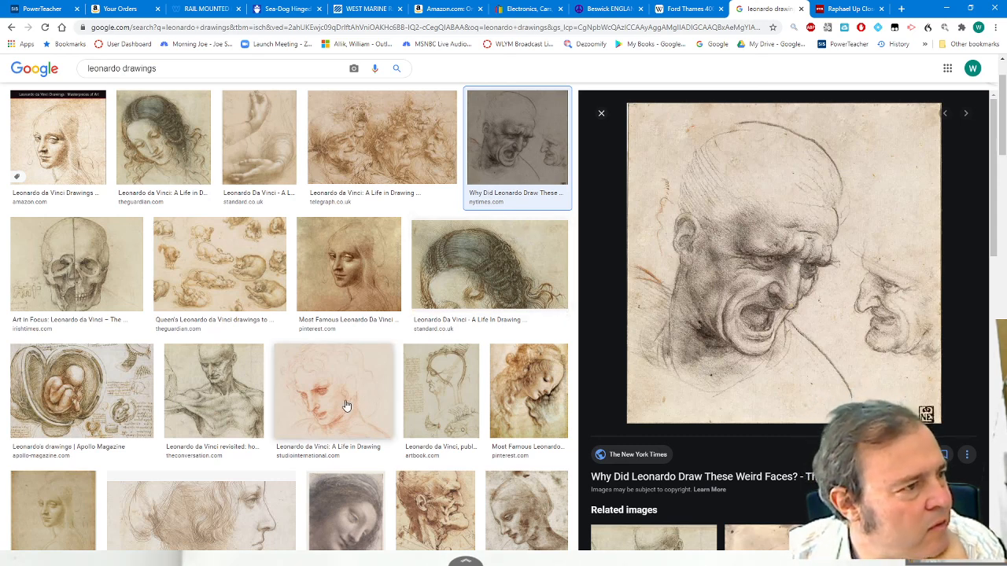
{"action": "left_click", "coordinate": [347, 406]}
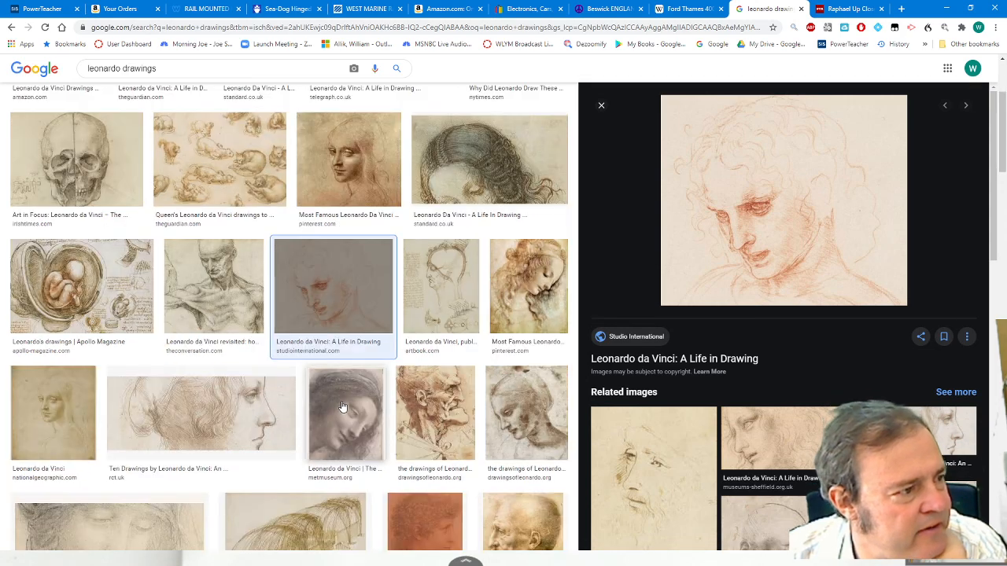
{"action": "left_click", "coordinate": [201, 412]}
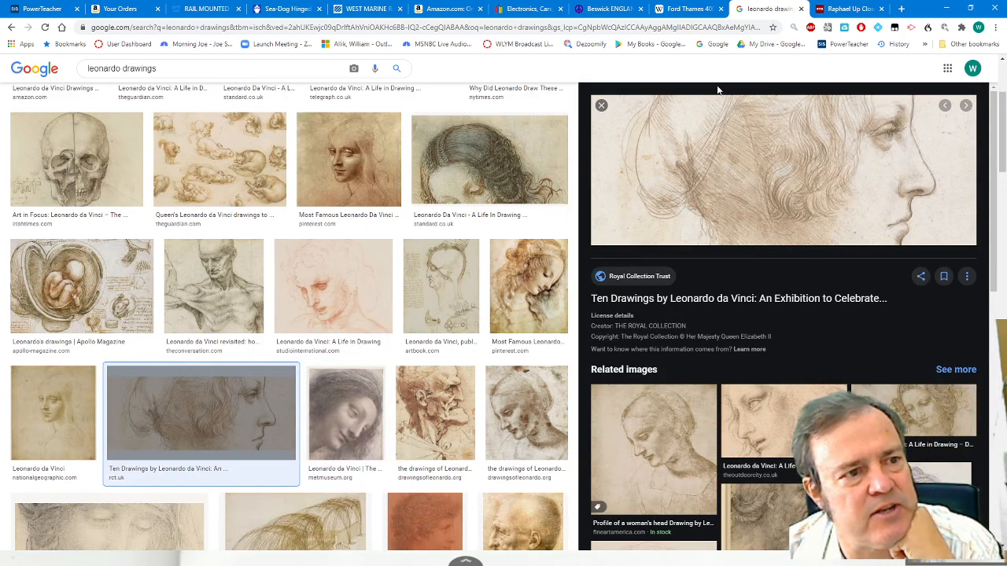
{"action": "mouse_move", "coordinate": [737, 148]}
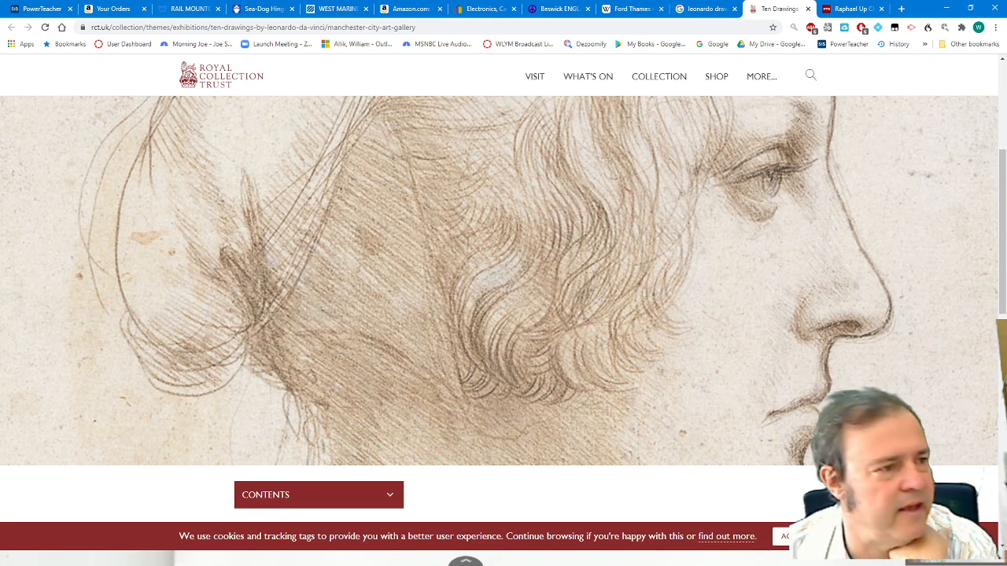
{"action": "mouse_move", "coordinate": [458, 271]}
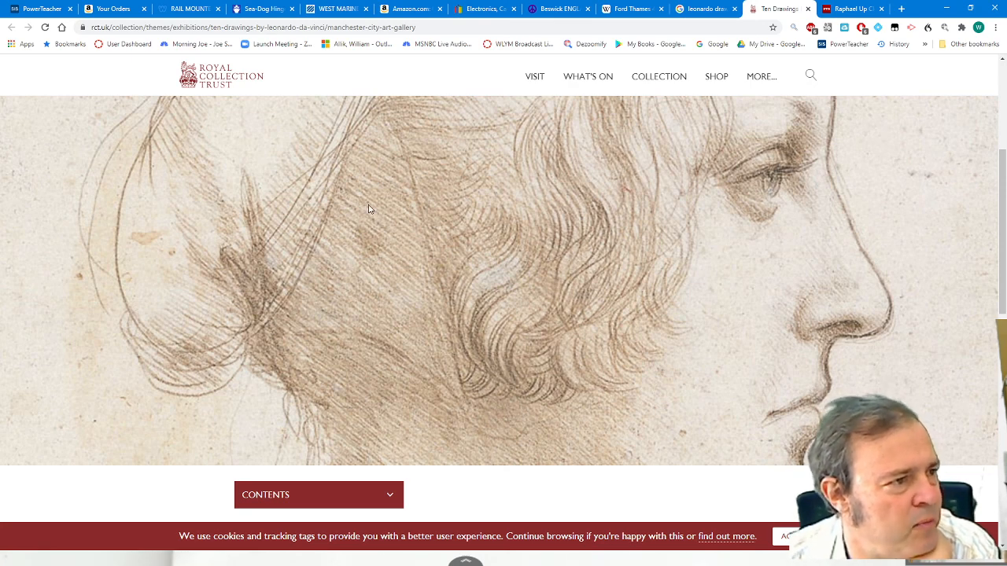
{"action": "mouse_move", "coordinate": [505, 406]}
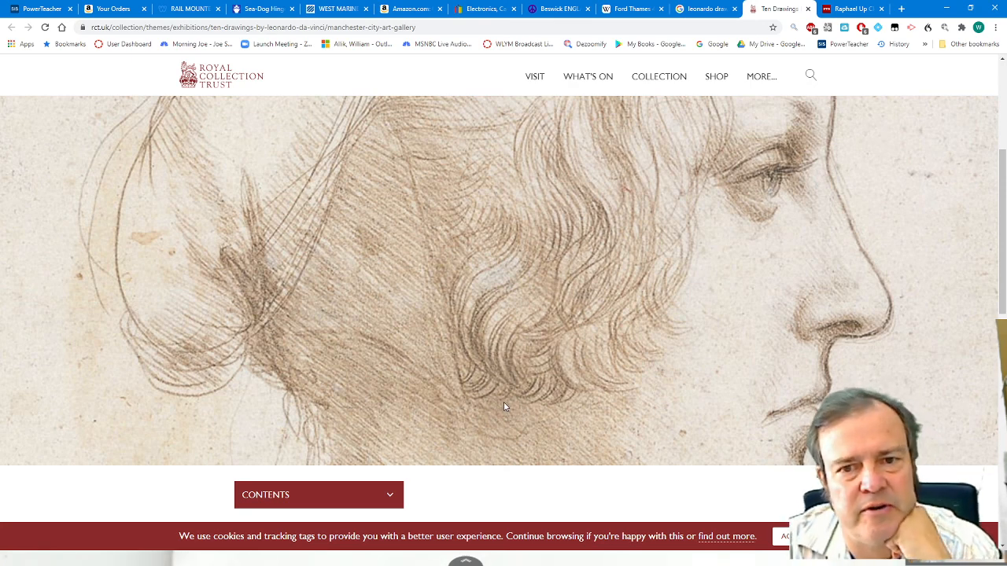